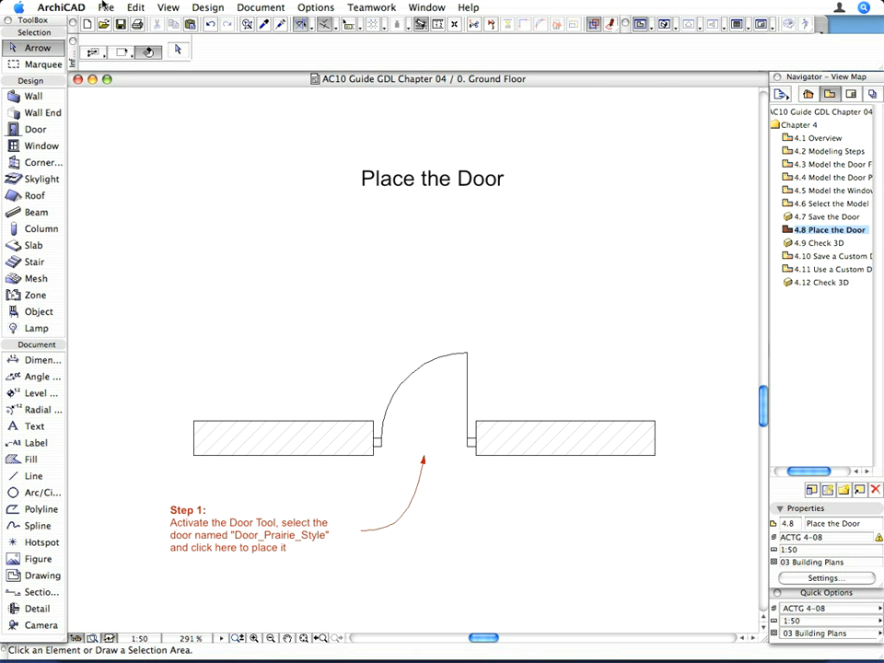
Step: Add the Custom Object Macros 12 folder to the active libraries via the Library Manager
{"action": "left_click", "coordinate": [107, 7]}
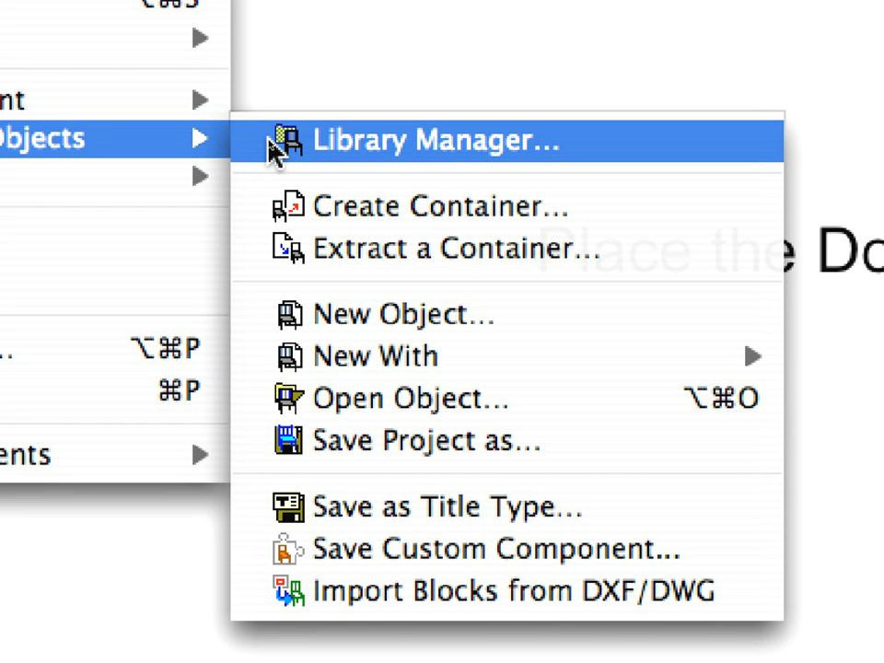
{"action": "left_click", "coordinate": [438, 140]}
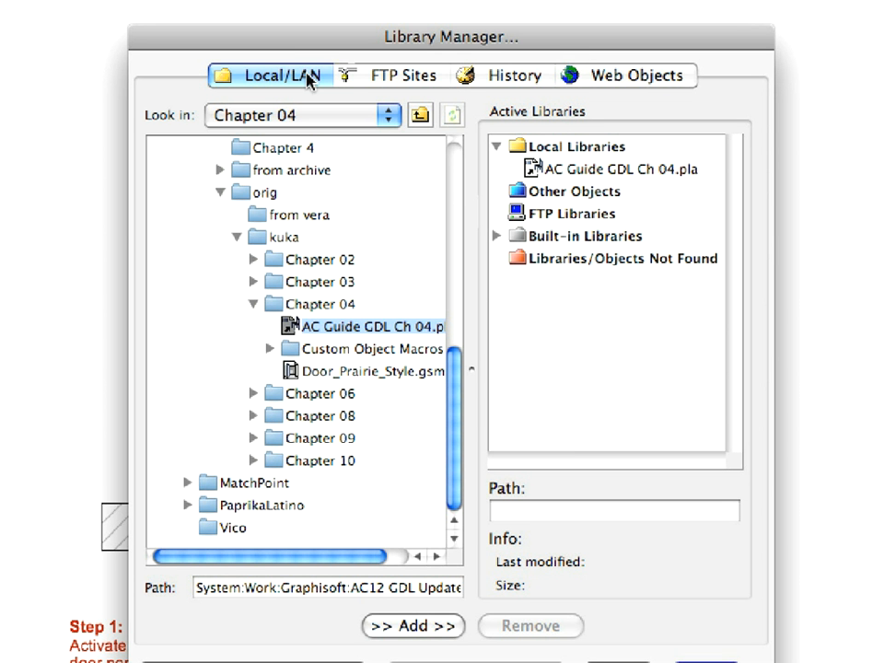
{"action": "mouse_move", "coordinate": [409, 360]}
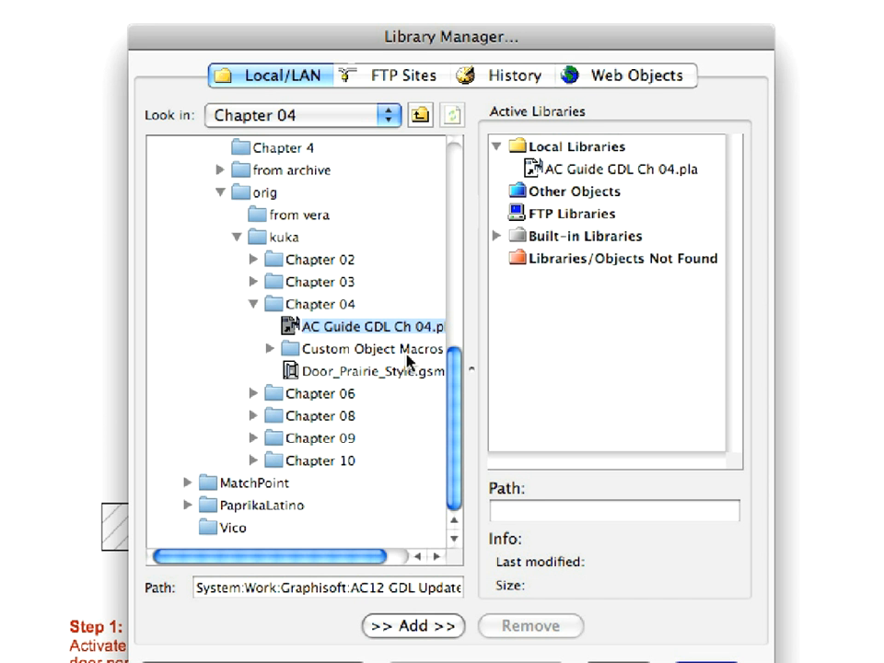
{"action": "left_click", "coordinate": [372, 348]}
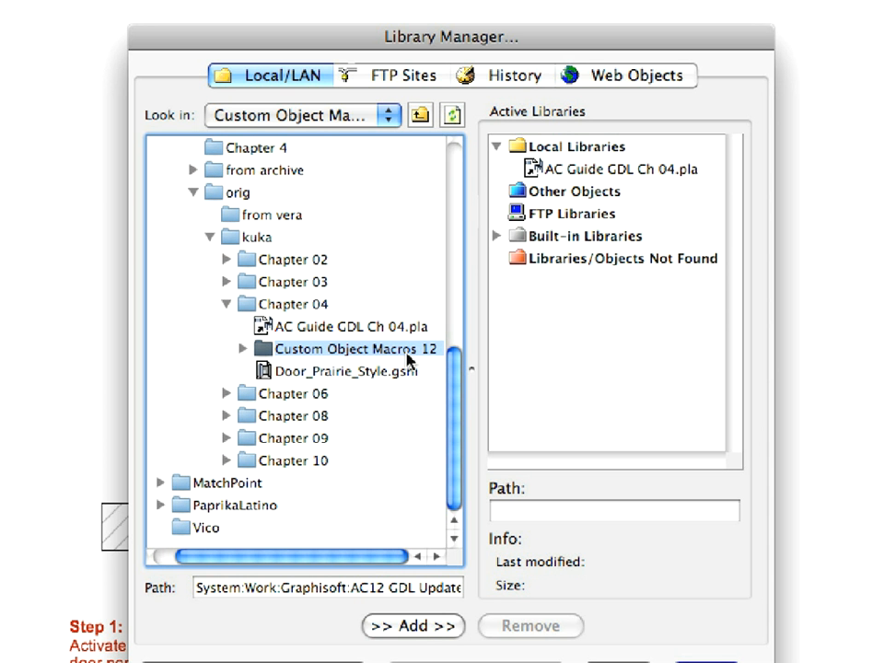
{"action": "left_click", "coordinate": [413, 627]}
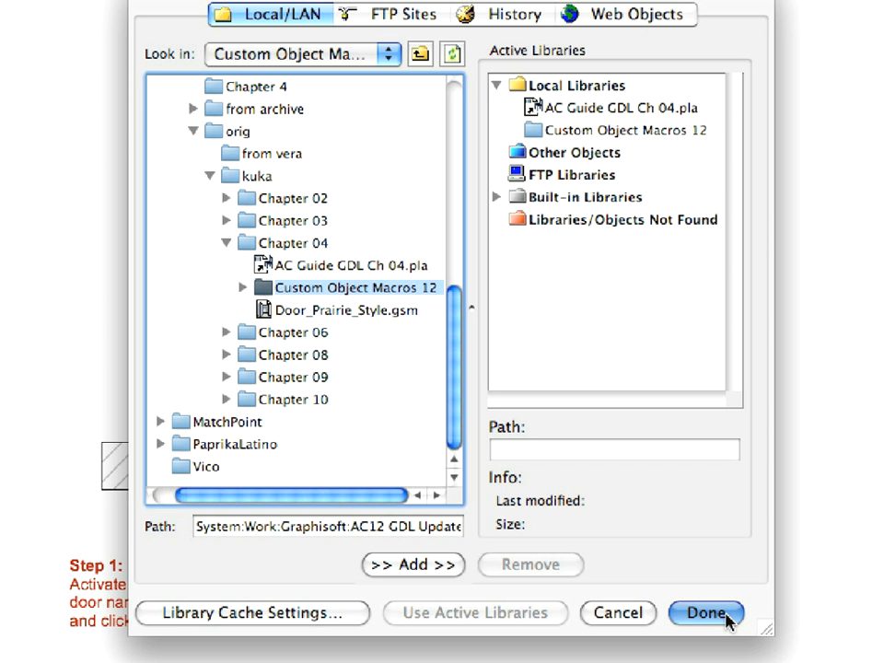
{"action": "left_click", "coordinate": [707, 612]}
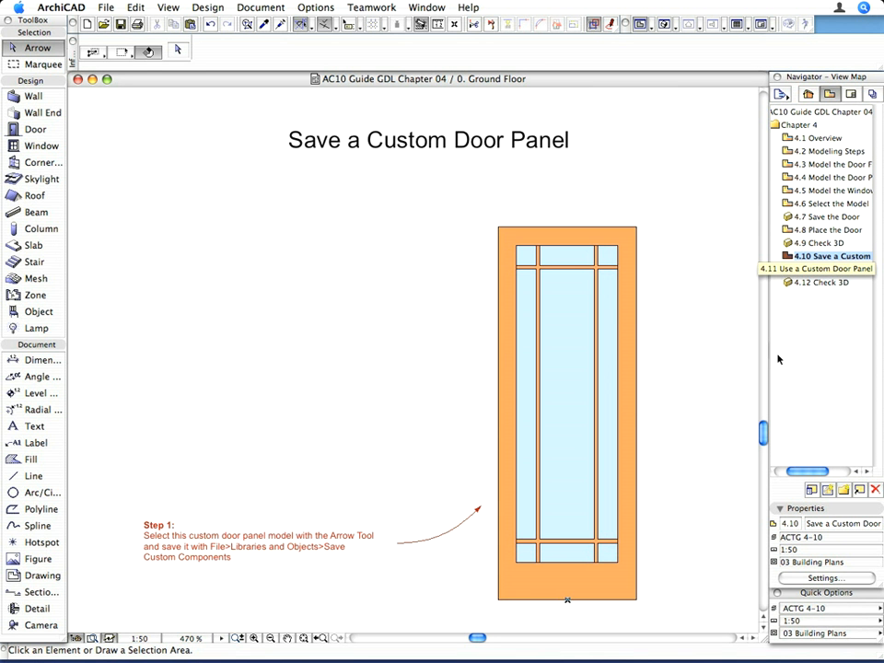
{"action": "mouse_move", "coordinate": [659, 604]}
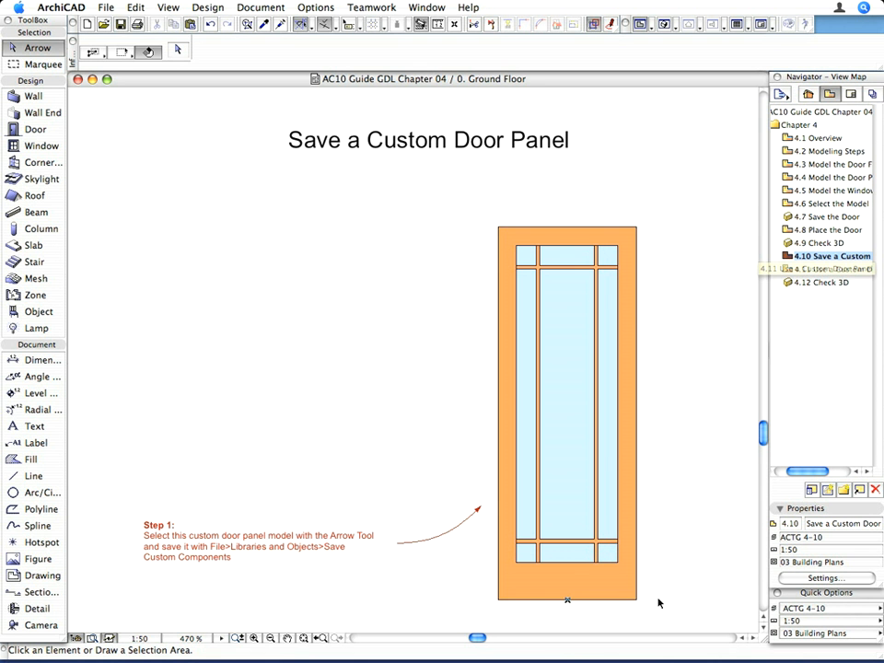
Step: Marquee-select the entire prairie door panel model in the floor plan
{"action": "left_click_drag", "start_coordinate": [501, 236], "coordinate": [648, 609]}
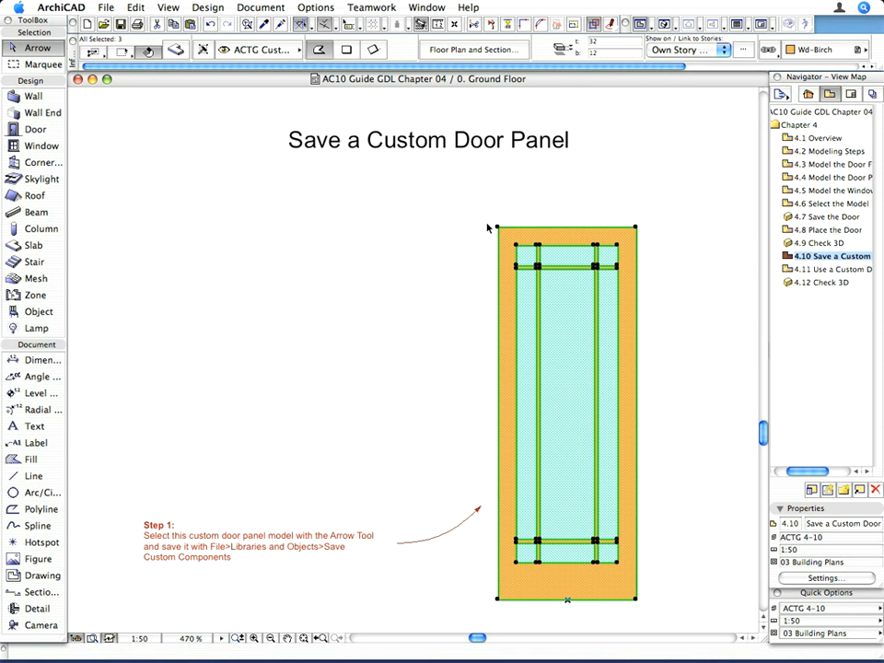
Step: Save the selection as a Custom Door Panel component named Prairie Style Panel.gsm
{"action": "left_click", "coordinate": [107, 7]}
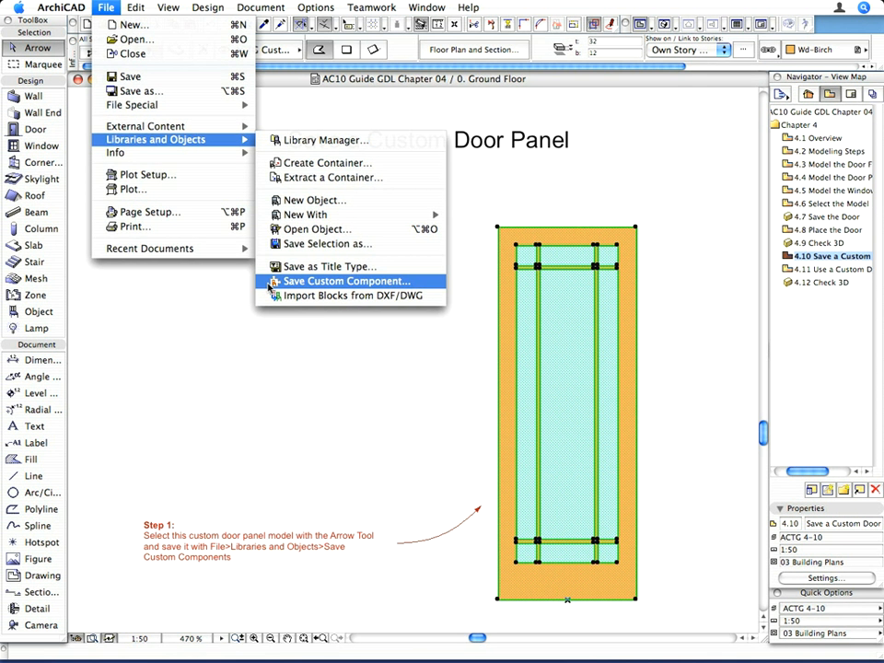
{"action": "left_click", "coordinate": [346, 280]}
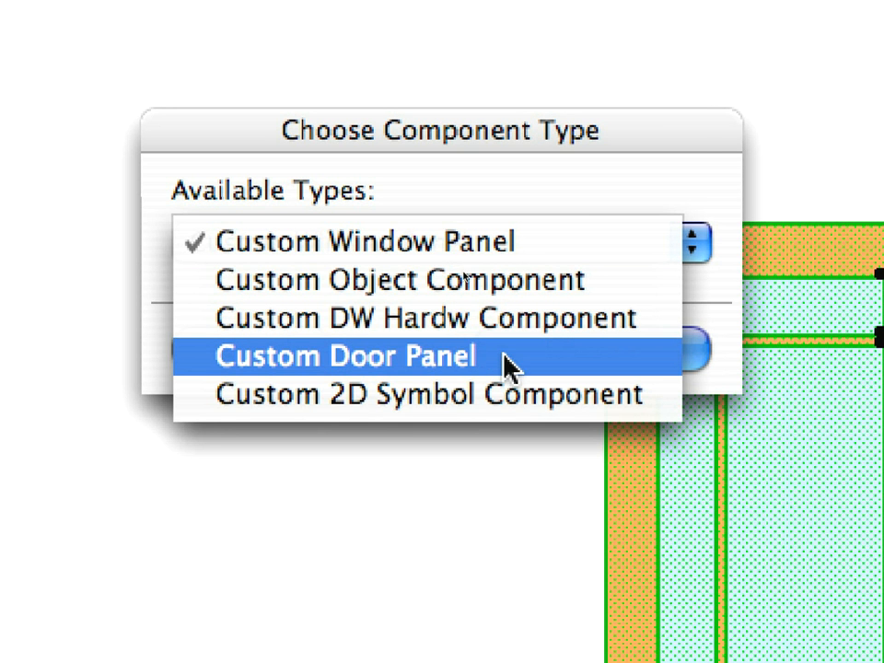
{"action": "left_click", "coordinate": [347, 357]}
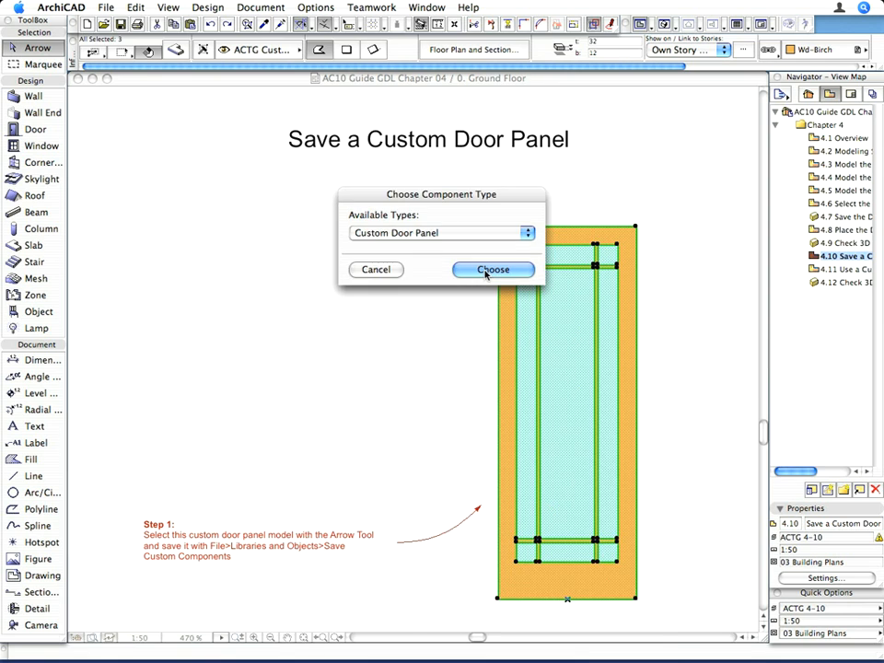
{"action": "left_click", "coordinate": [494, 269]}
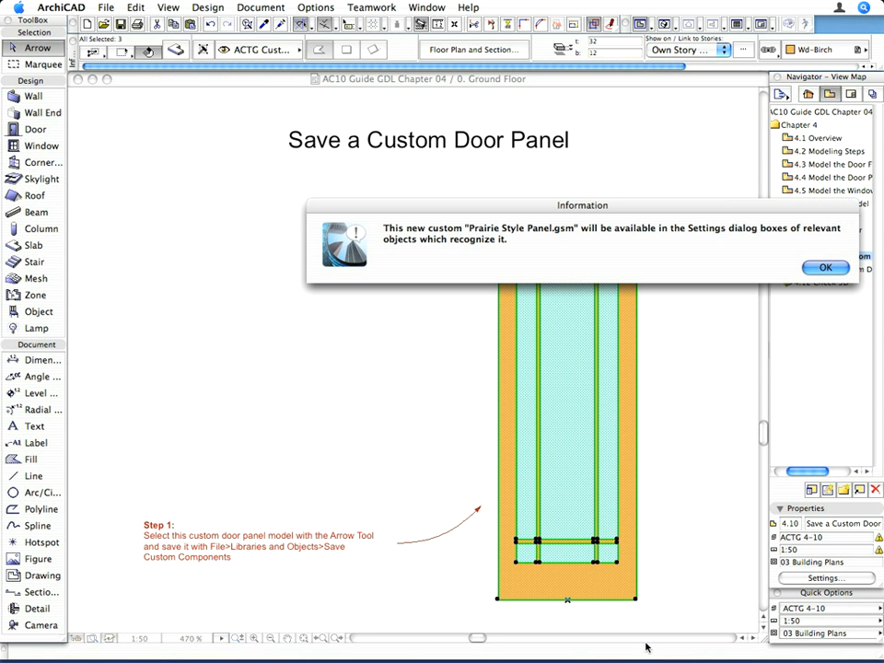
{"action": "mouse_move", "coordinate": [783, 221]}
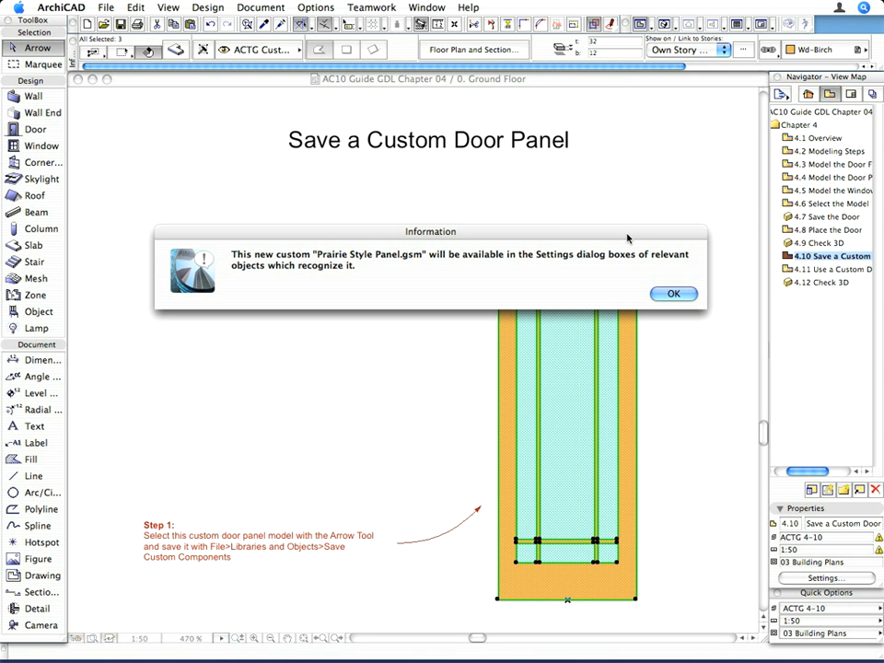
{"action": "left_click", "coordinate": [674, 292]}
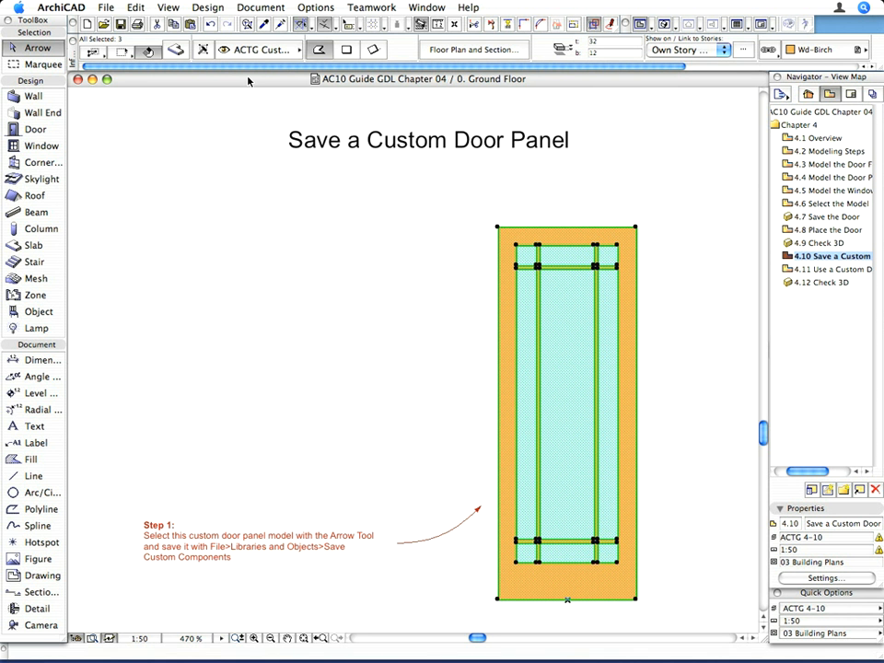
{"action": "mouse_move", "coordinate": [250, 81]}
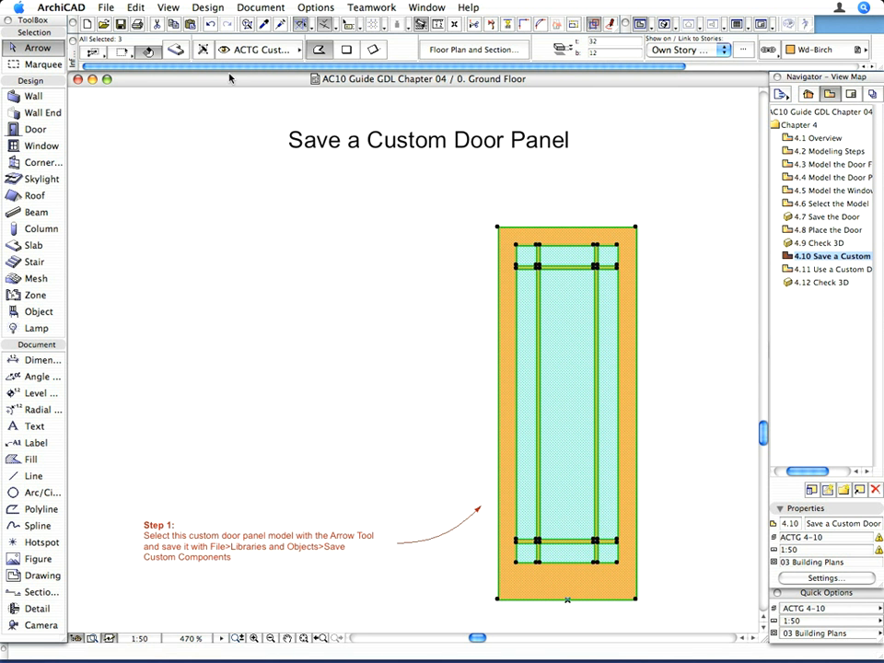
Step: Reload the libraries in the Library Manager so Prairie Style Panel.gsm is available
{"action": "left_click", "coordinate": [107, 8]}
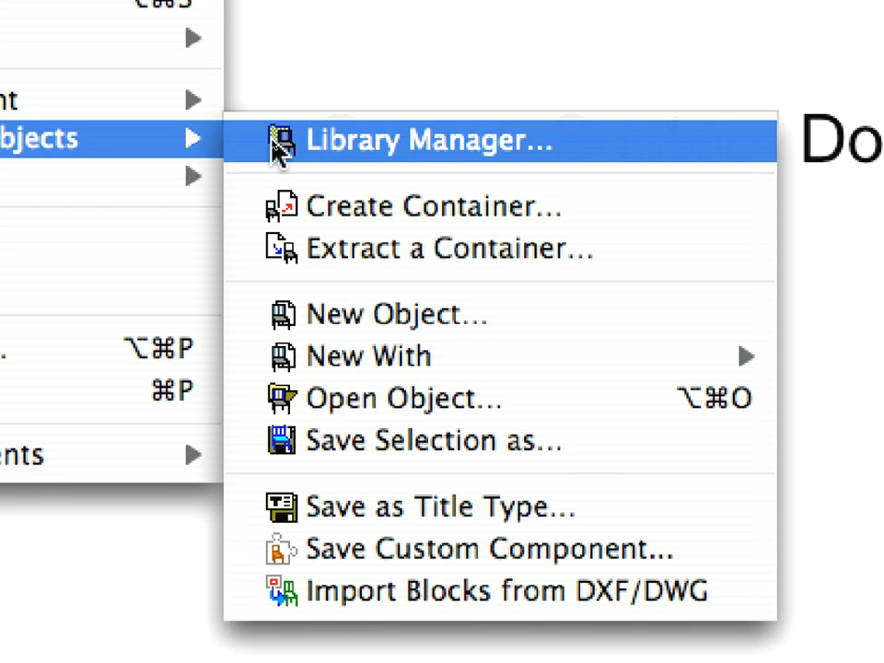
{"action": "left_click", "coordinate": [427, 140]}
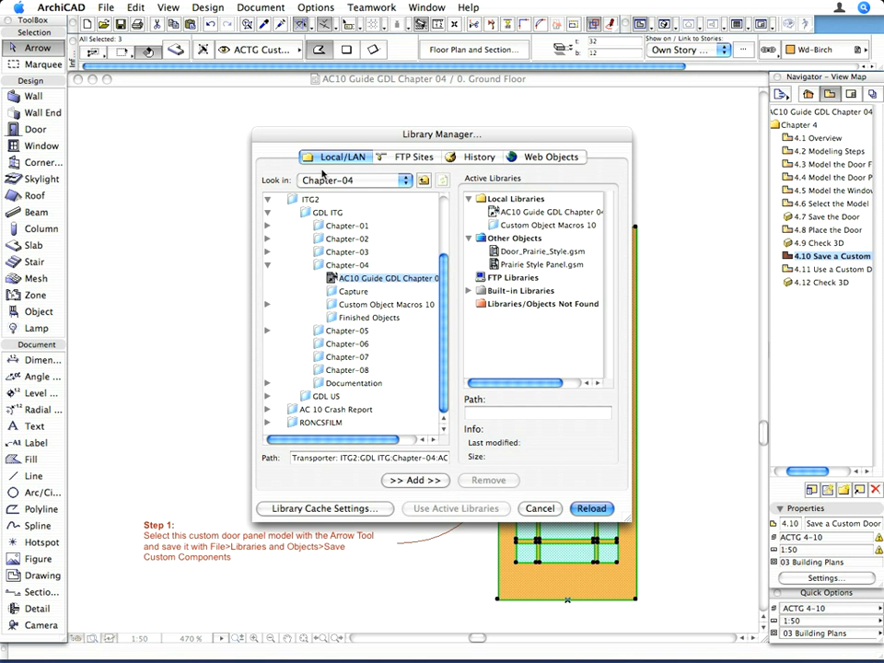
{"action": "mouse_move", "coordinate": [596, 495]}
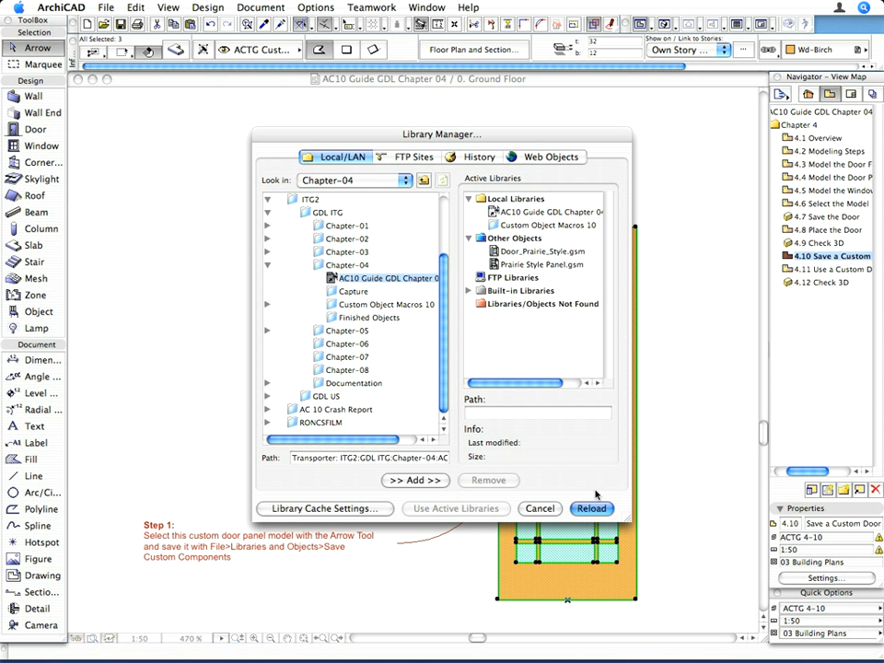
{"action": "left_click", "coordinate": [591, 508]}
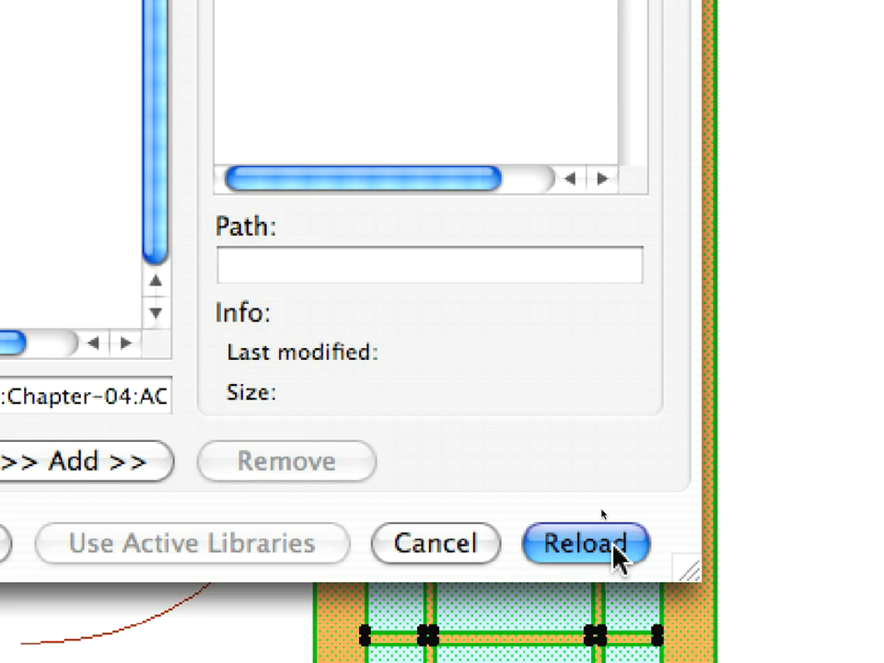
{"action": "left_click", "coordinate": [585, 543]}
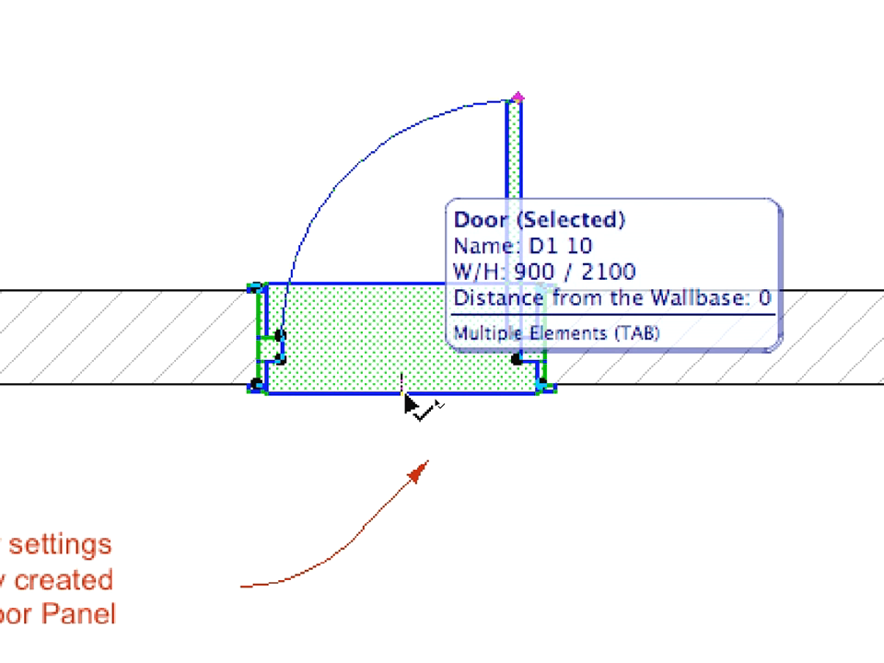
Step: Set door D1 10 to use the Custom panel type with the Prairie Style Panel
{"action": "right_click", "coordinate": [409, 402]}
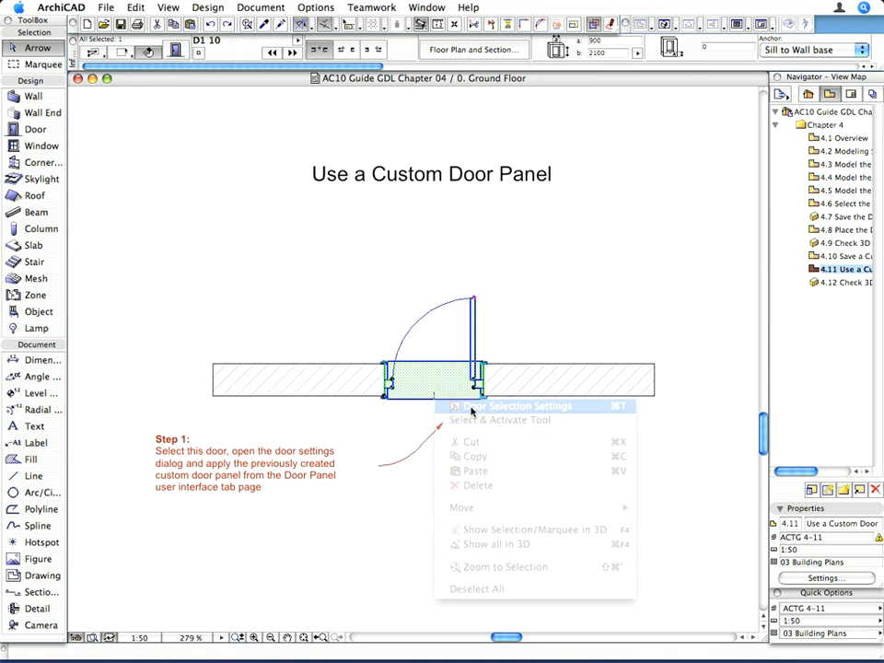
{"action": "left_click", "coordinate": [510, 407]}
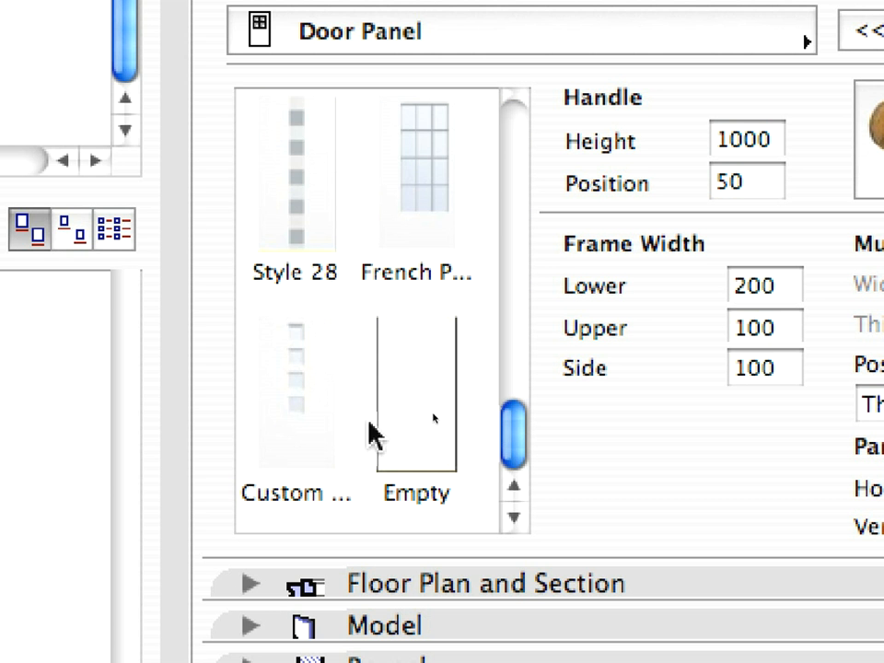
{"action": "left_click", "coordinate": [295, 387]}
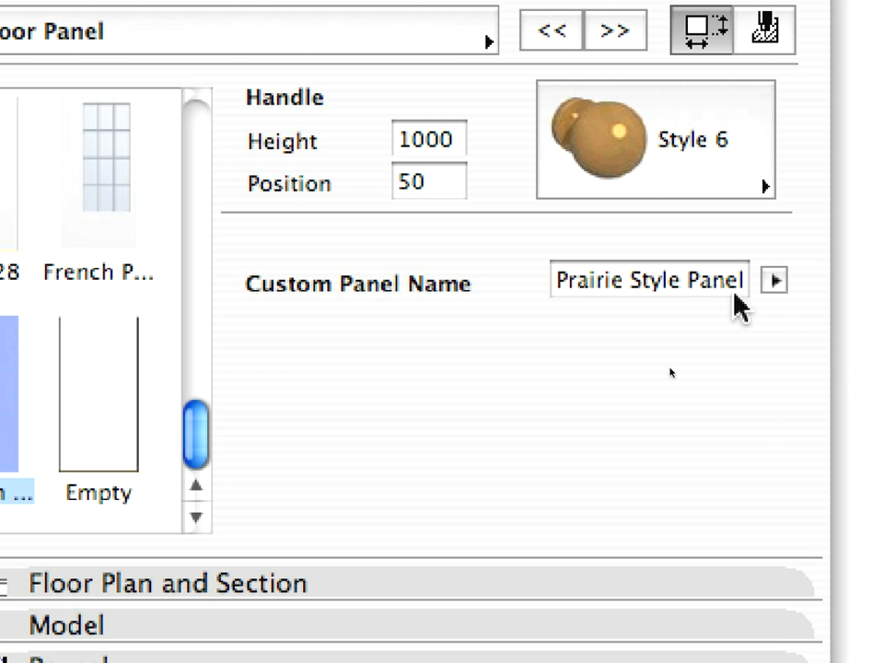
{"action": "mouse_move", "coordinate": [778, 285]}
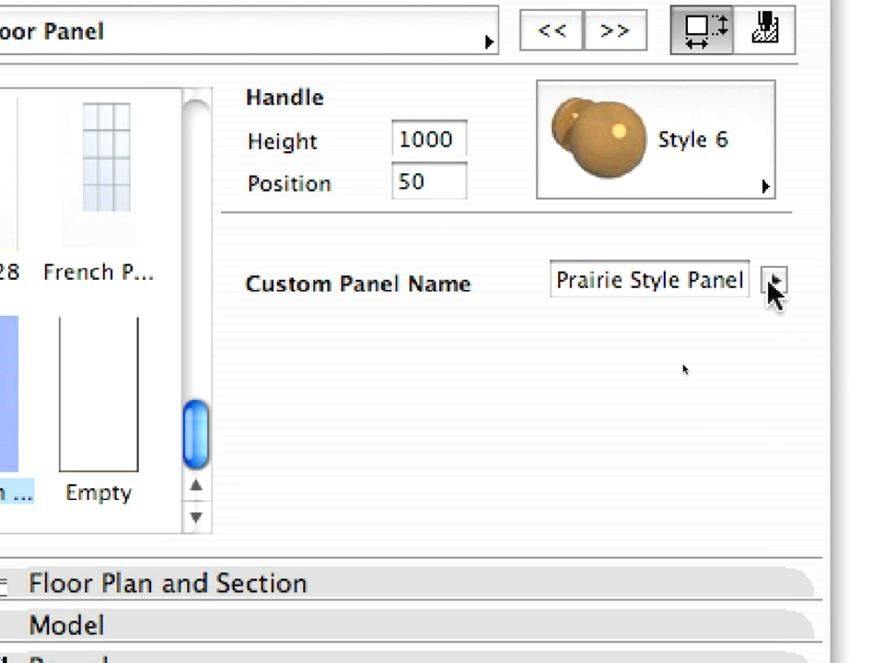
{"action": "left_click", "coordinate": [773, 280]}
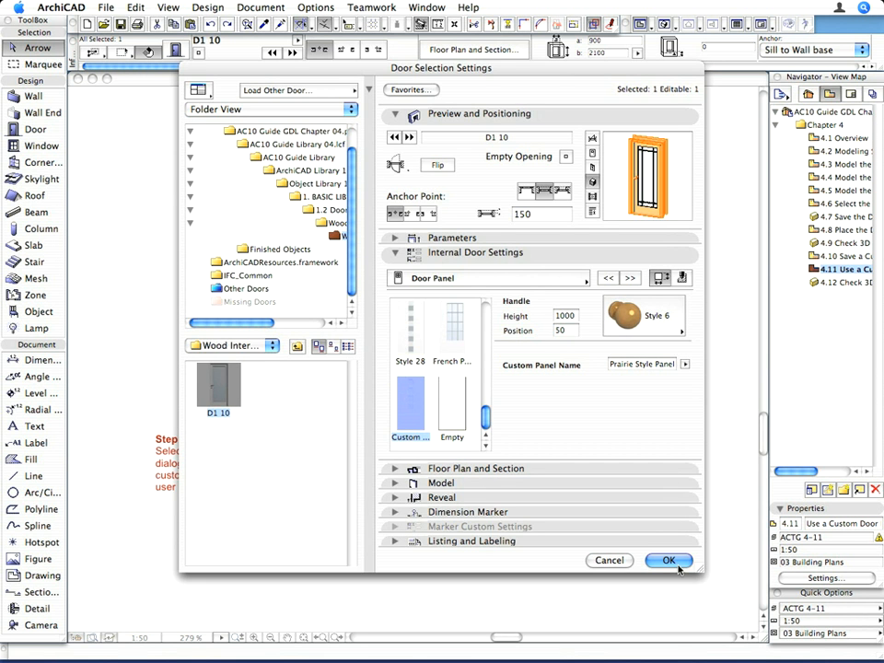
{"action": "left_click", "coordinate": [669, 560]}
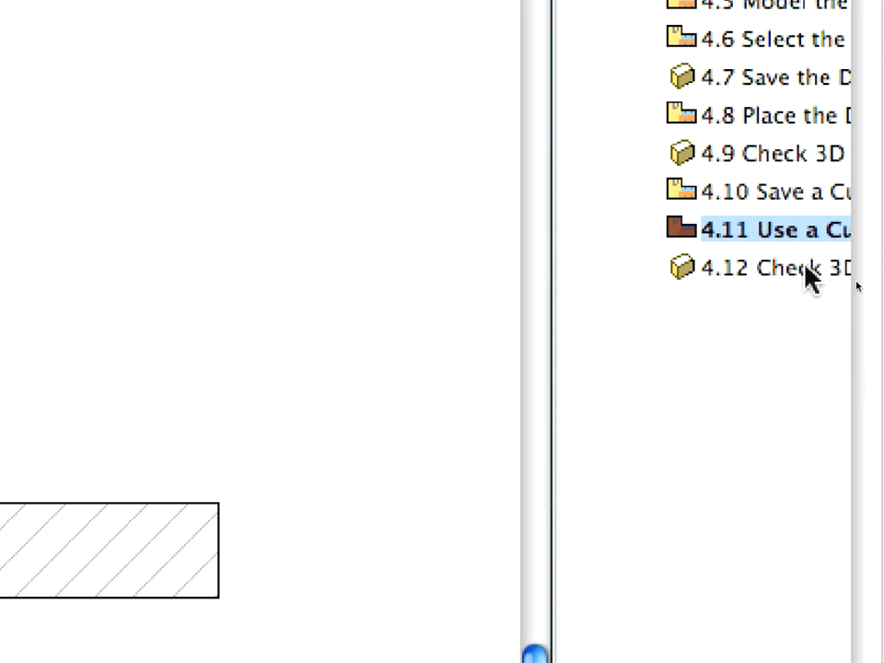
Step: Show the door with its prairie panel in the 4.12 Check 3D view
{"action": "left_click", "coordinate": [774, 267]}
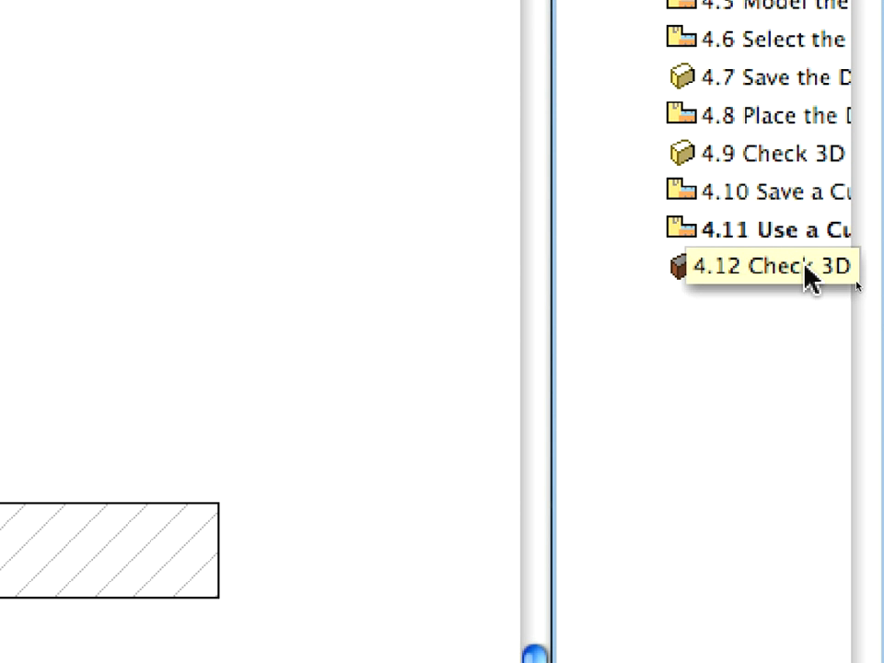
{"action": "left_click", "coordinate": [773, 267]}
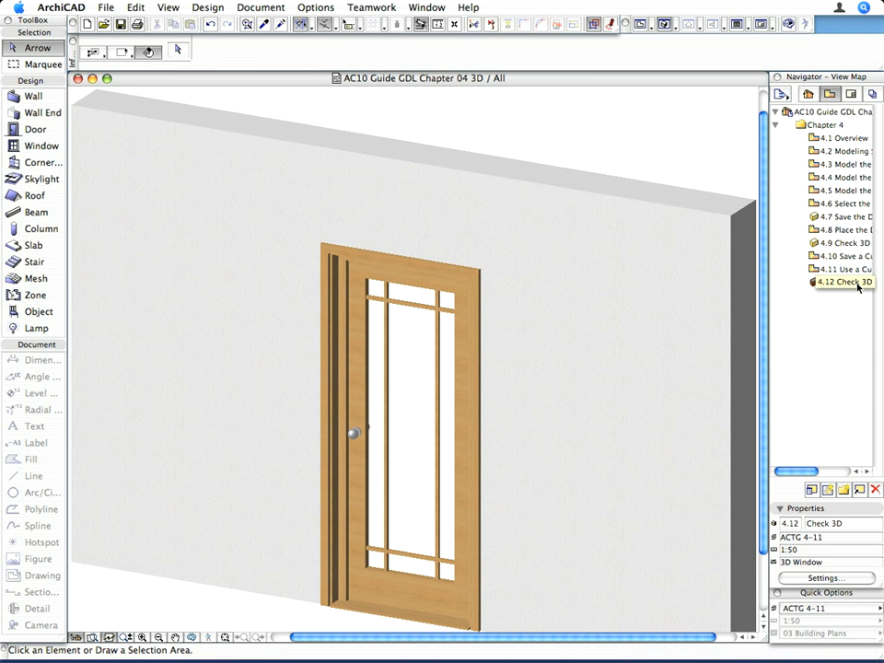
{"action": "left_click", "coordinate": [33, 245]}
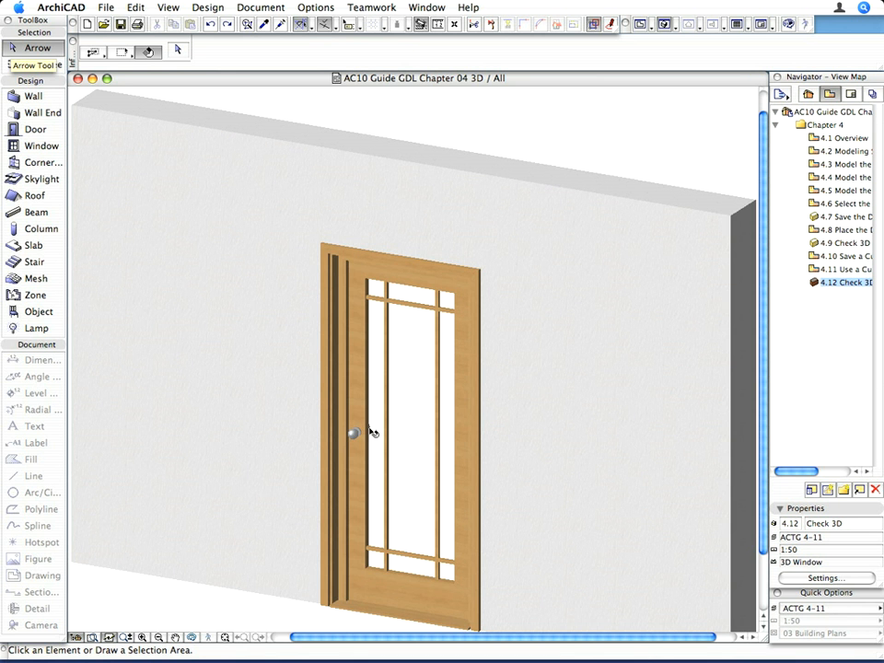
Step: Select the door in 3D and display it swung open in the wall
{"action": "left_click", "coordinate": [372, 432]}
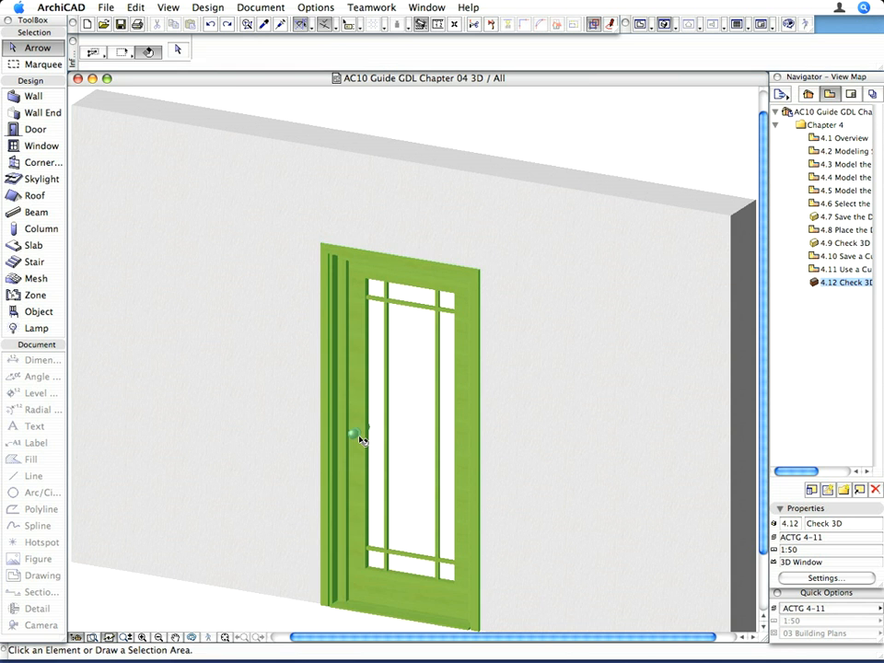
{"action": "left_click", "coordinate": [354, 435]}
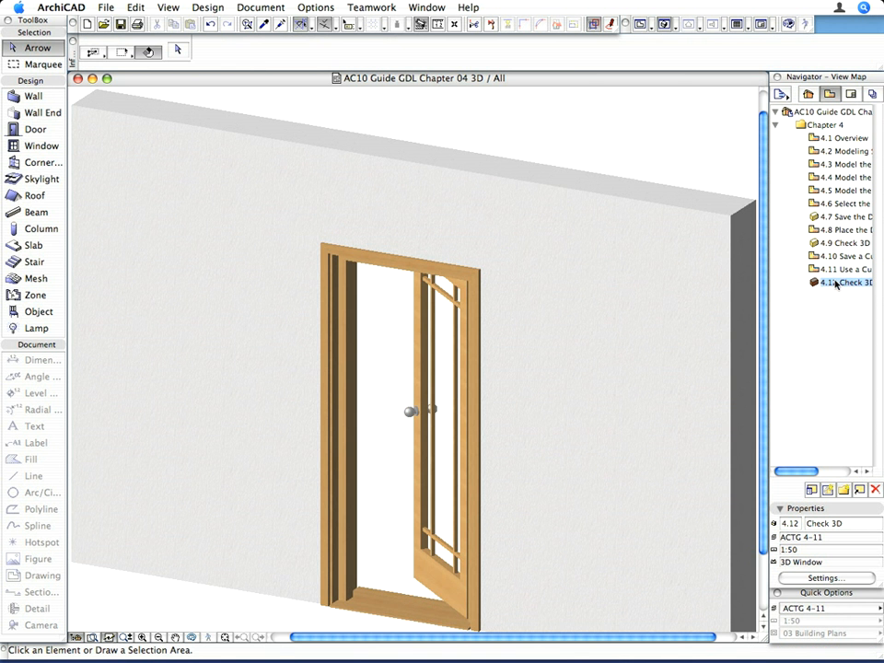
{"action": "left_click", "coordinate": [844, 282]}
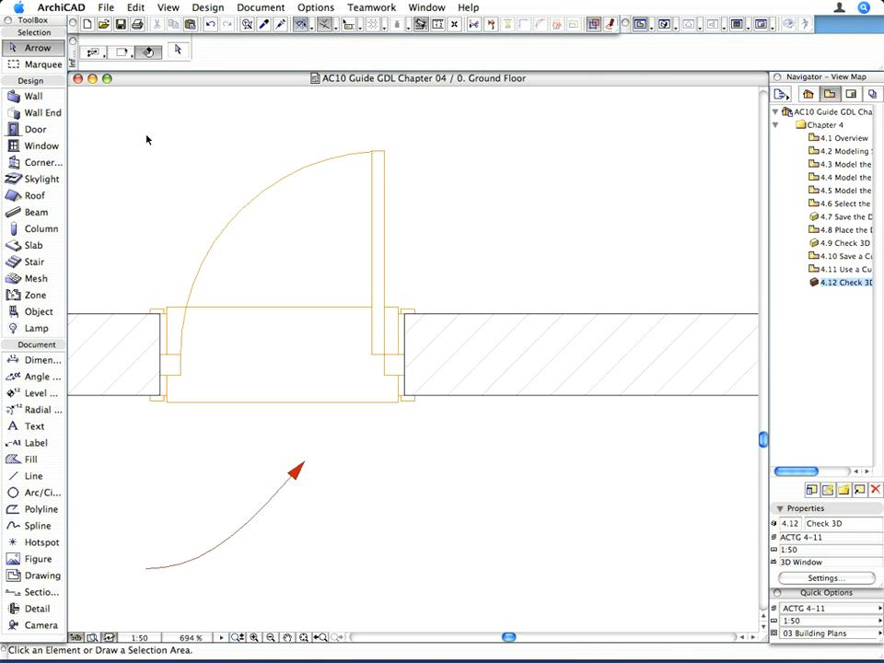
{"action": "mouse_move", "coordinate": [376, 364]}
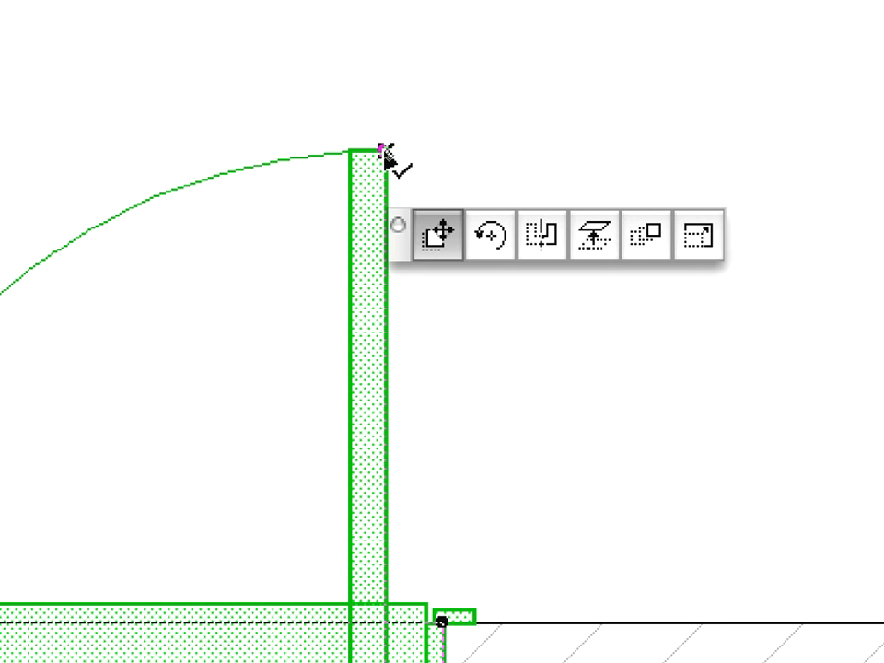
Step: Begin adjusting the open door leaf from its end node in the ground floor plan
{"action": "left_click", "coordinate": [700, 236]}
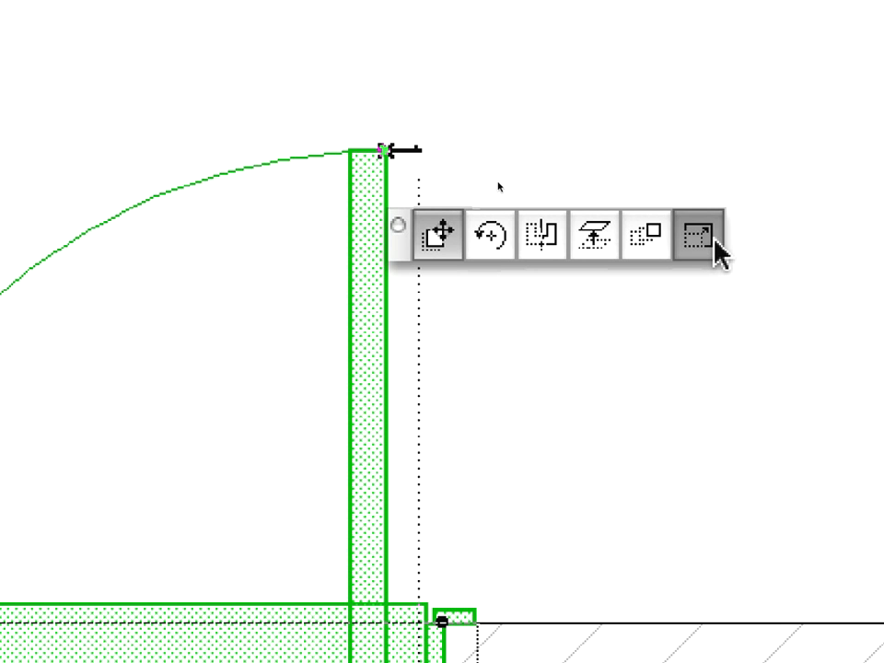